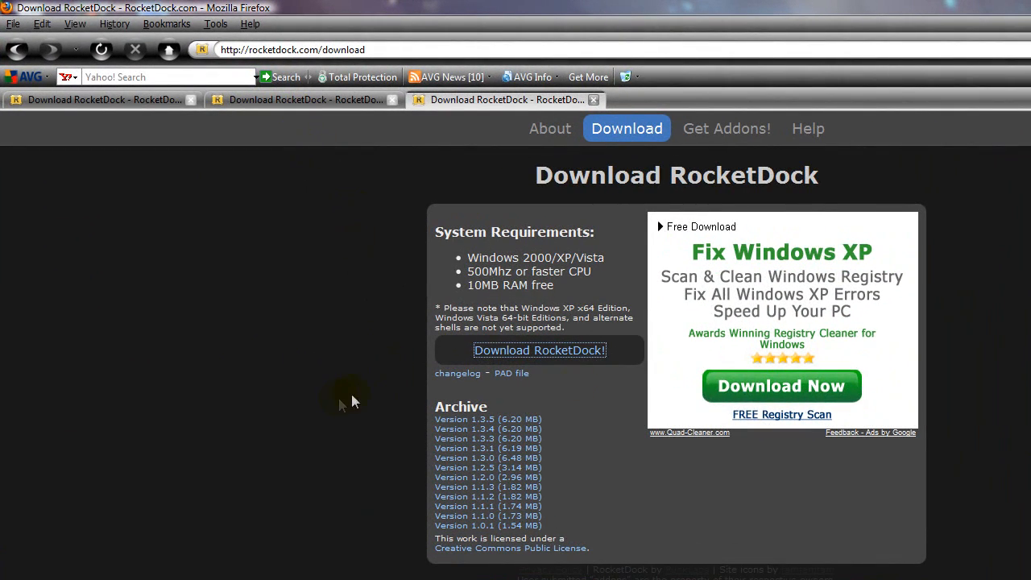
{"action": "mouse_move", "coordinate": [578, 371]}
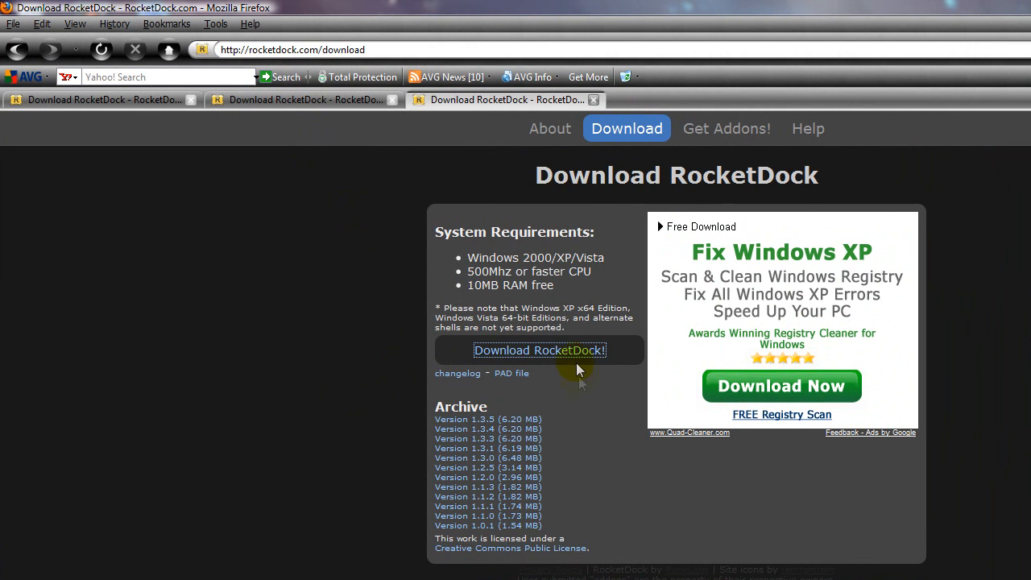
Start the RocketDock installer download, then dismiss the download prompt without saving.
{"action": "left_click", "coordinate": [540, 349]}
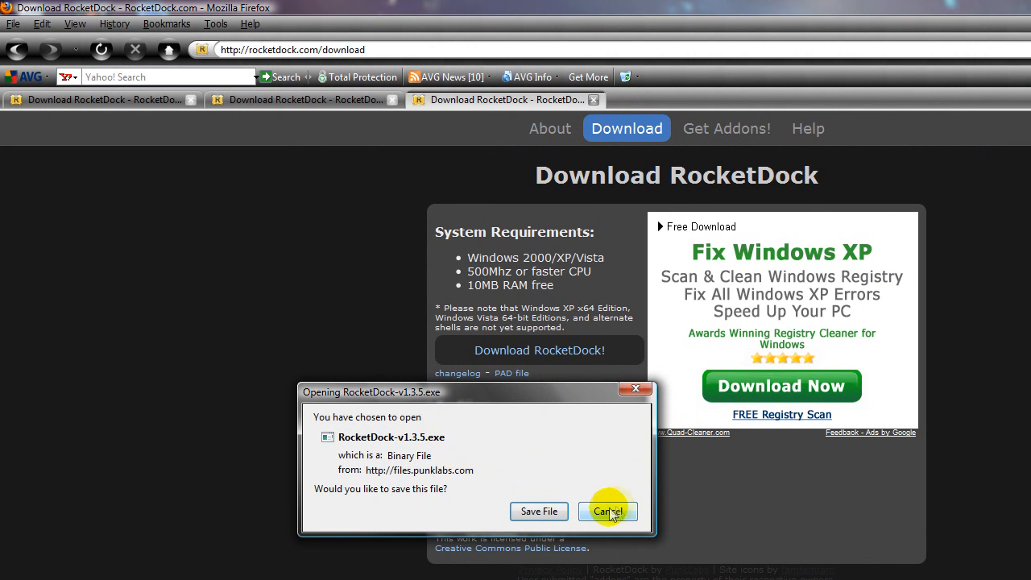
{"action": "left_click", "coordinate": [607, 512]}
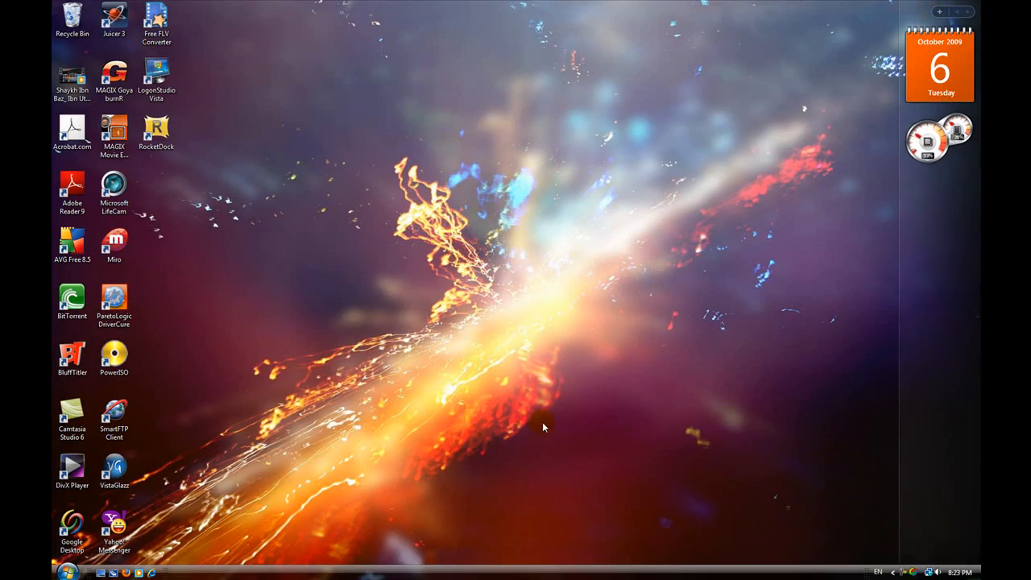
{"action": "mouse_move", "coordinate": [705, 9]}
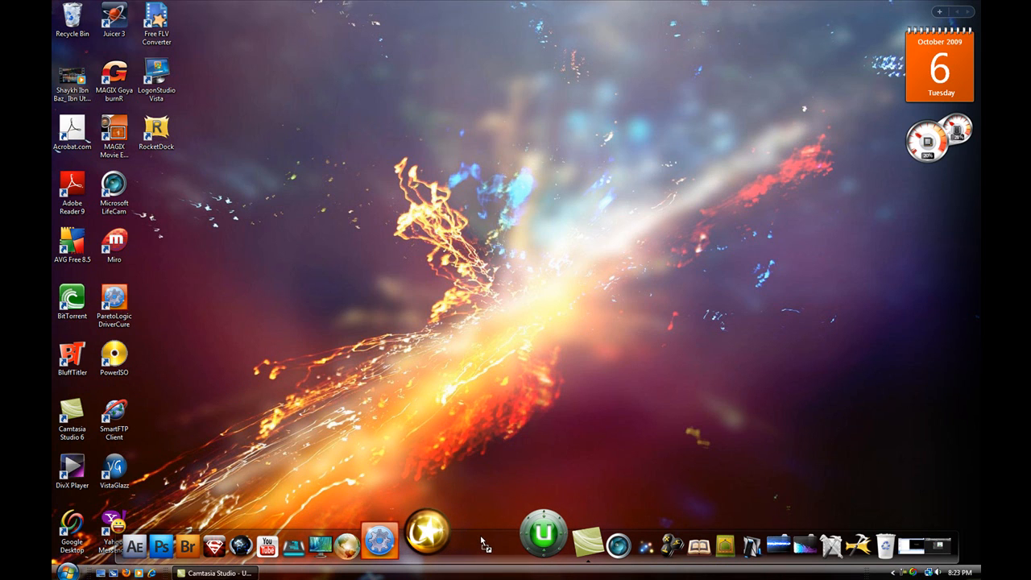
{"action": "mouse_move", "coordinate": [481, 531]}
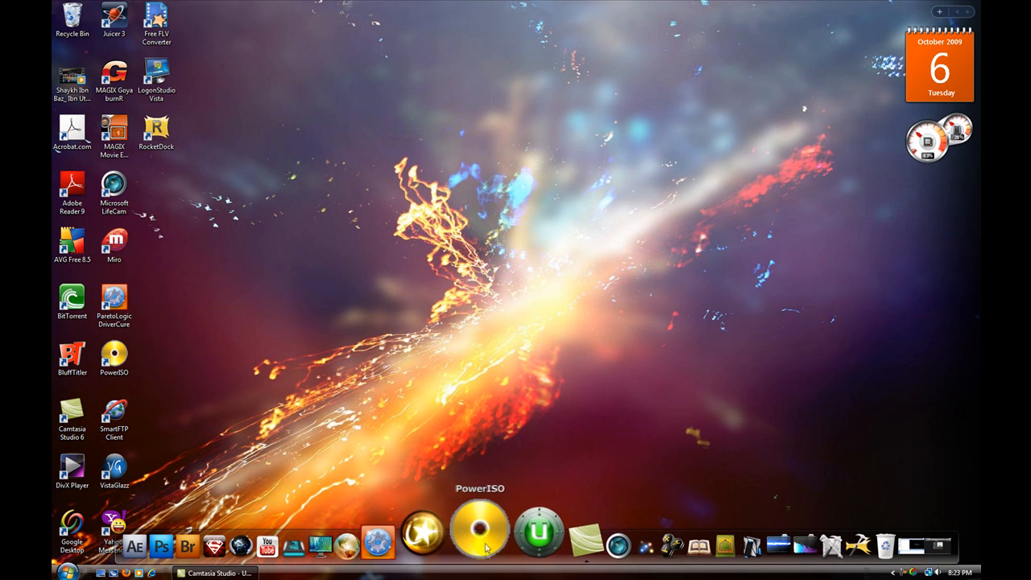
{"action": "mouse_move", "coordinate": [550, 546]}
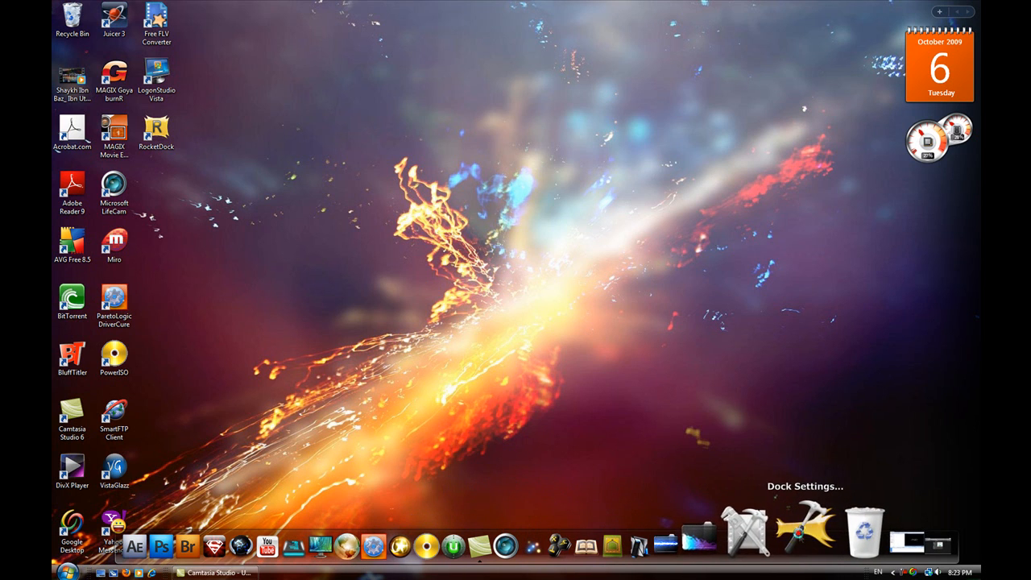
Try Top then Bottom screen position, and adjust centering to 13%.
{"action": "left_click", "coordinate": [803, 485]}
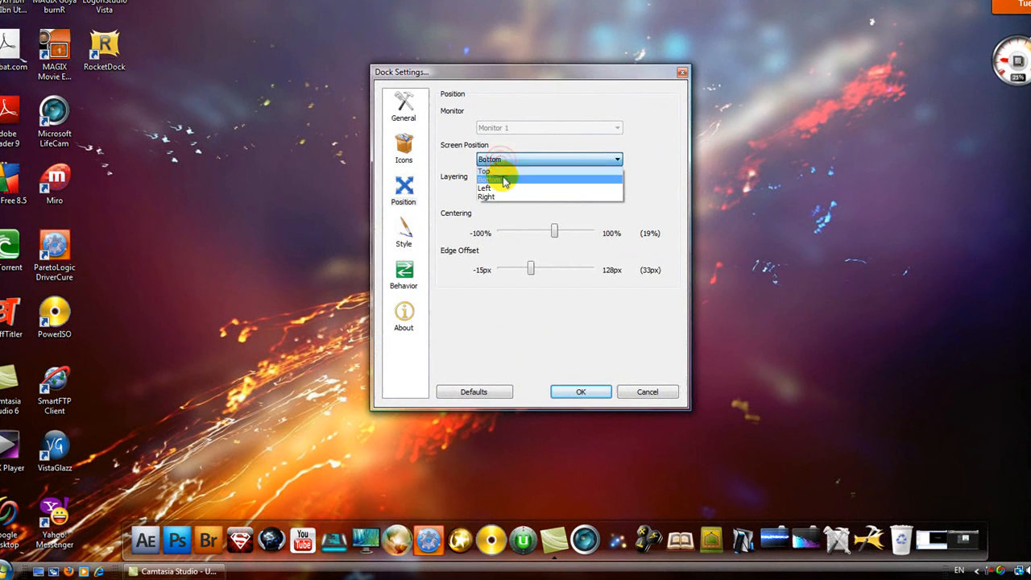
{"action": "left_click", "coordinate": [483, 171]}
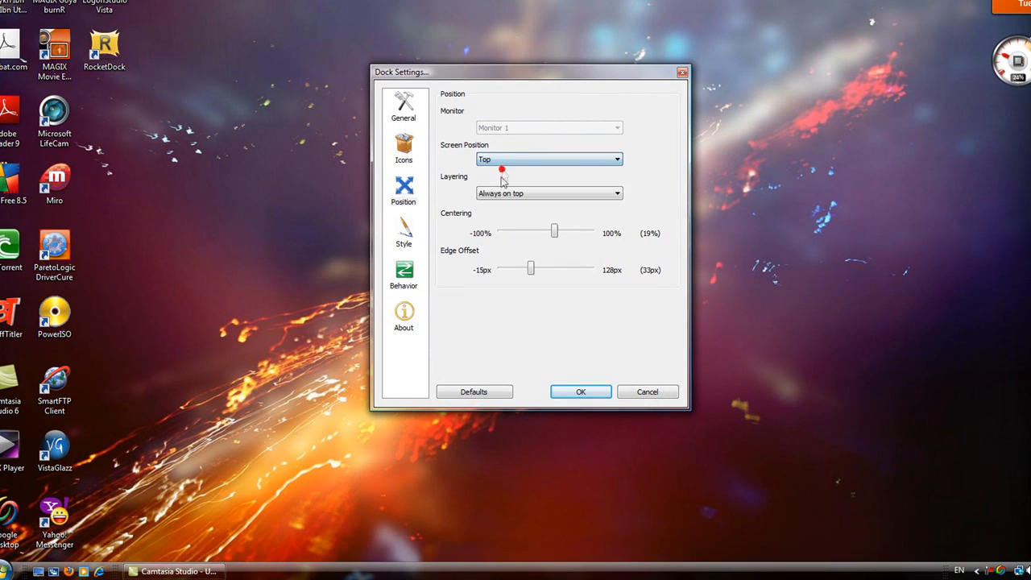
{"action": "left_click", "coordinate": [549, 159]}
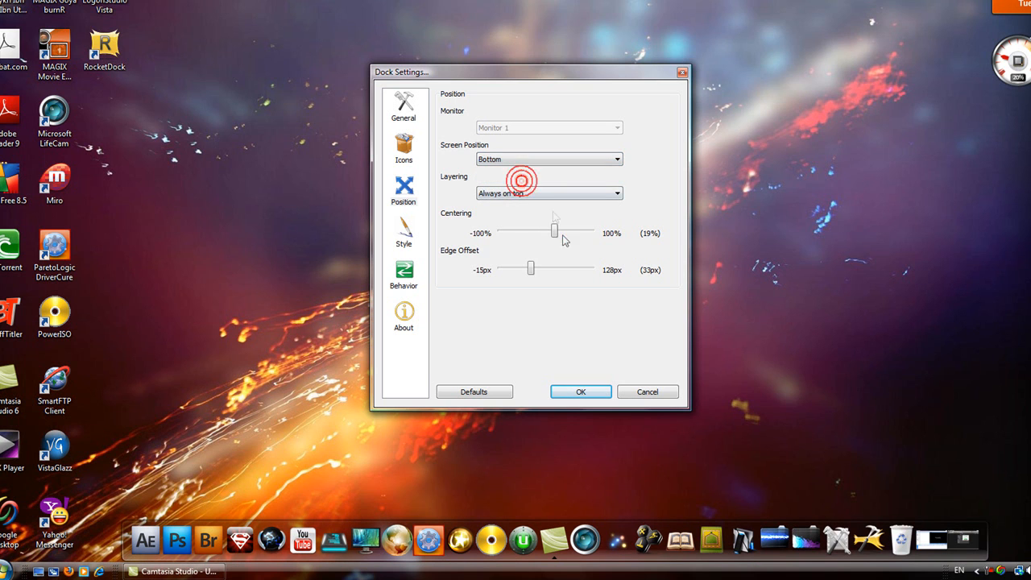
{"action": "left_click_drag", "start_coordinate": [554, 232], "coordinate": [561, 226]}
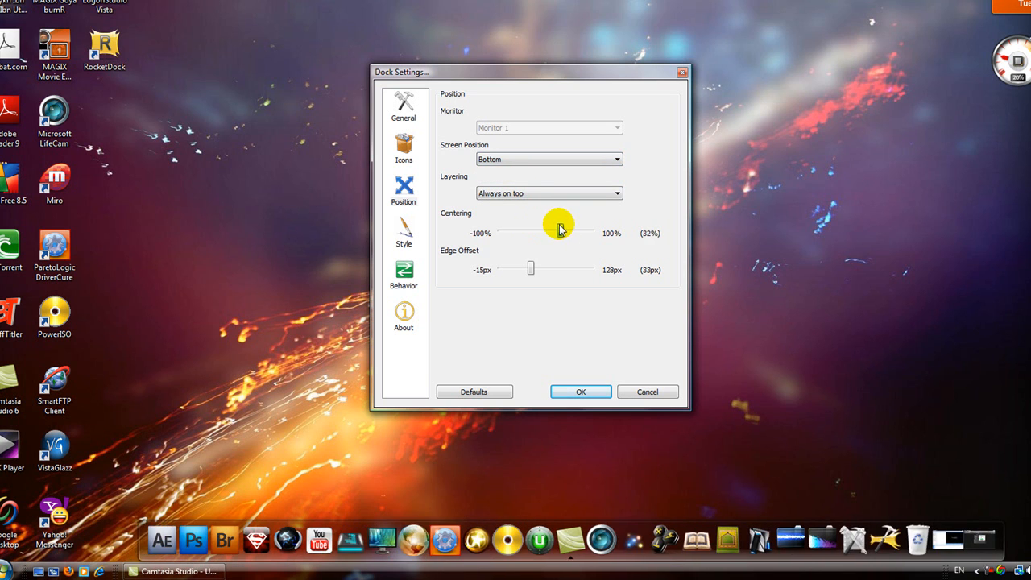
{"action": "left_click_drag", "start_coordinate": [559, 228], "coordinate": [550, 228]}
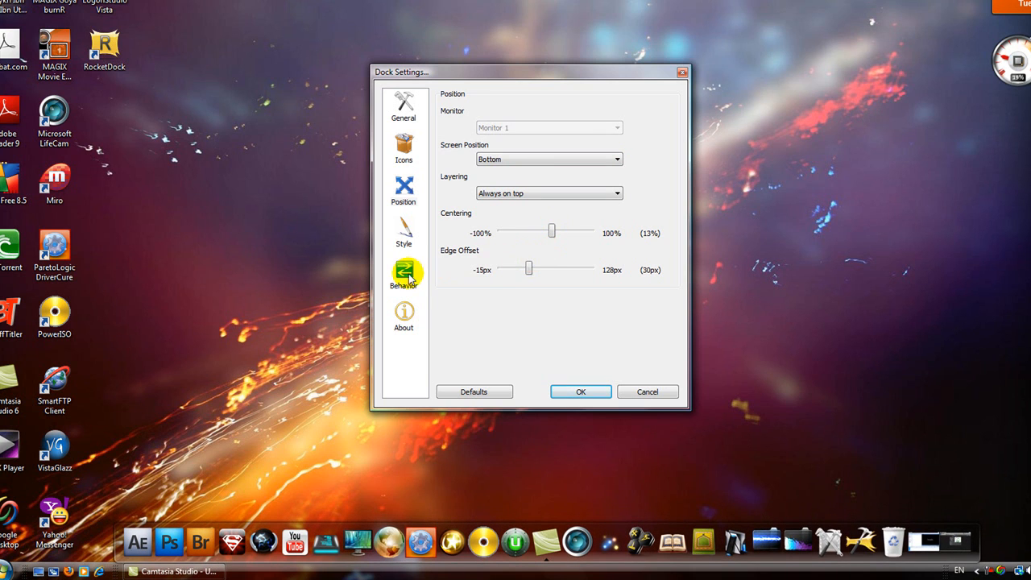
In Behavior settings, keep the Bounce attention effect and enable AutoHide.
{"action": "left_click", "coordinate": [403, 272]}
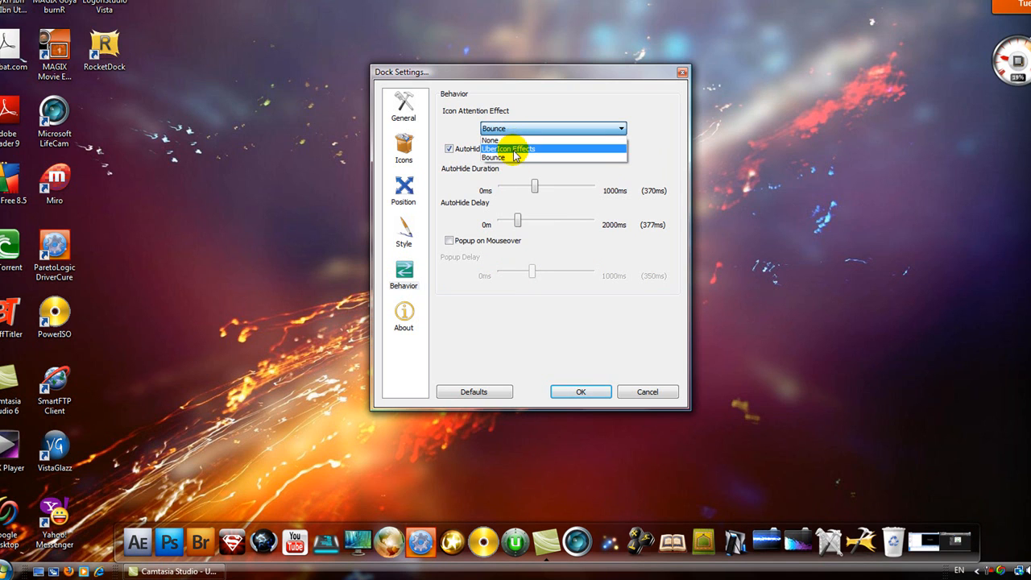
{"action": "left_click", "coordinate": [493, 157]}
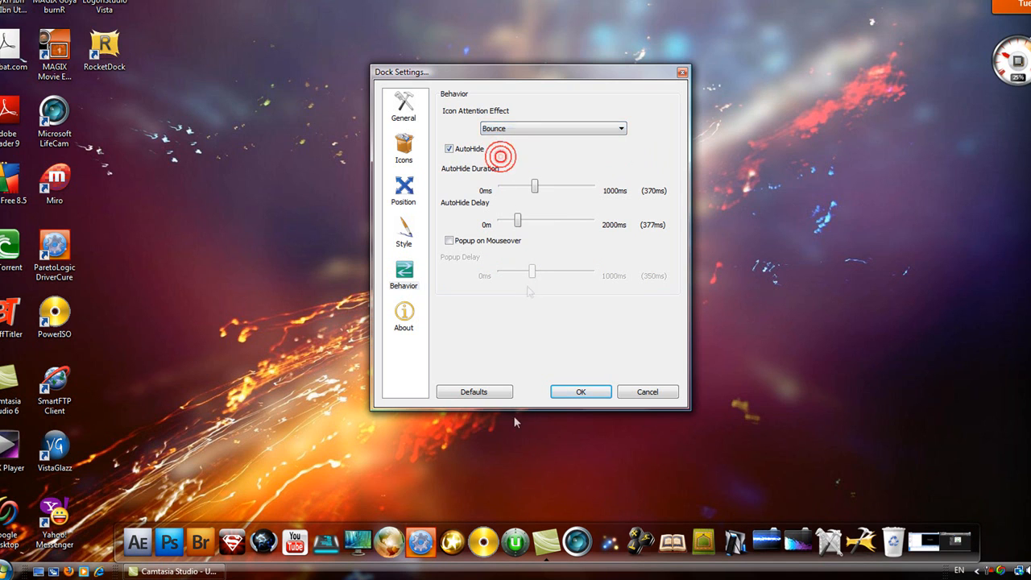
{"action": "left_click", "coordinate": [551, 128]}
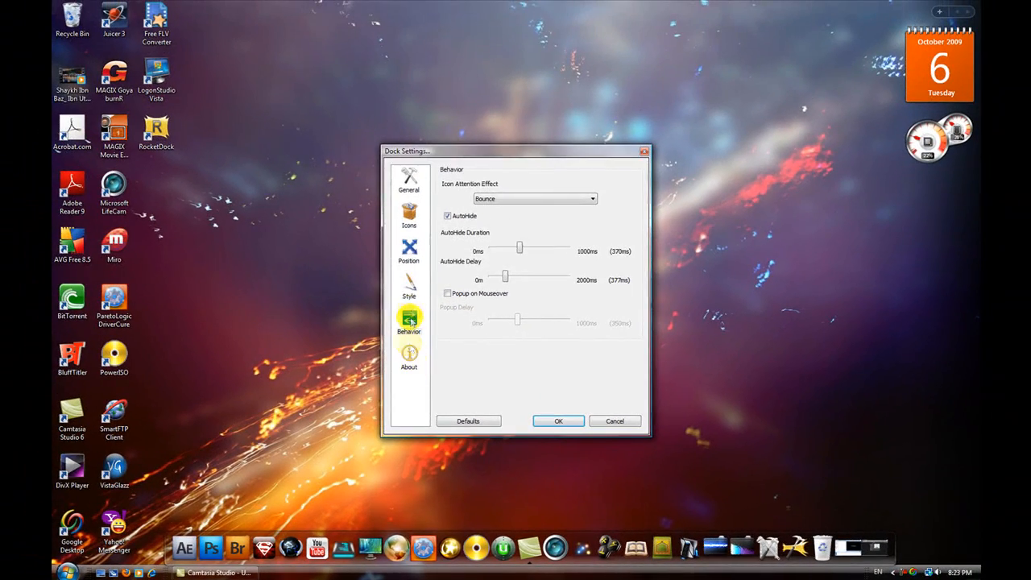
Review Icons options: Average Quality, 48px size, Zoom: Bubble hover effect.
{"action": "left_click", "coordinate": [409, 216]}
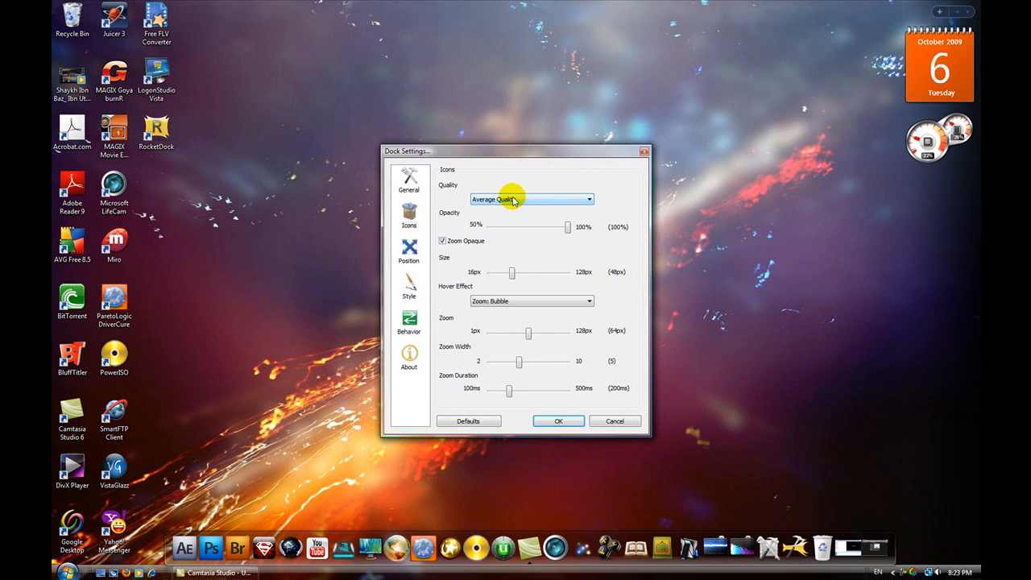
{"action": "mouse_move", "coordinate": [508, 407]}
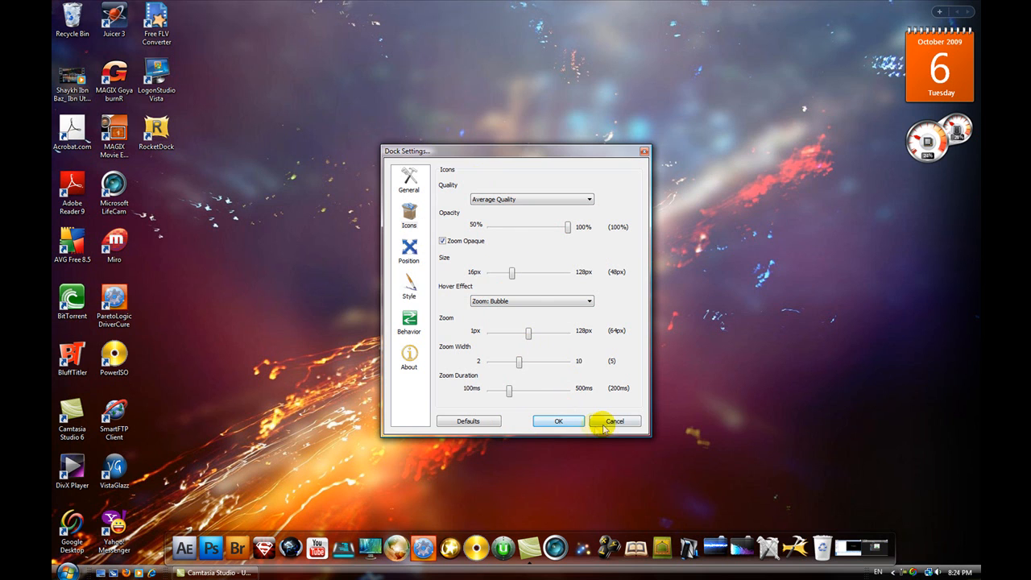
{"action": "mouse_move", "coordinate": [572, 501]}
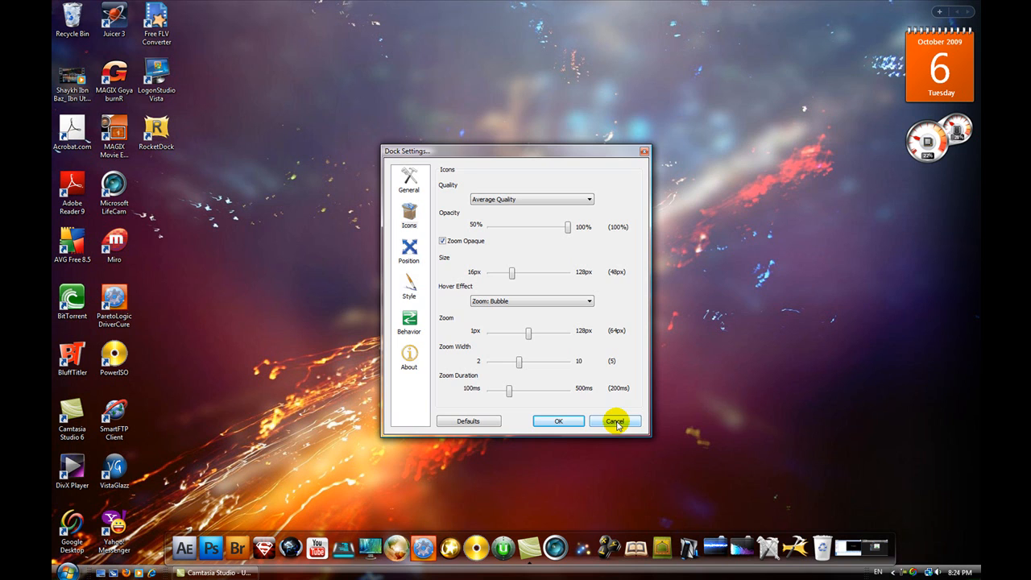
{"action": "left_click", "coordinate": [615, 421]}
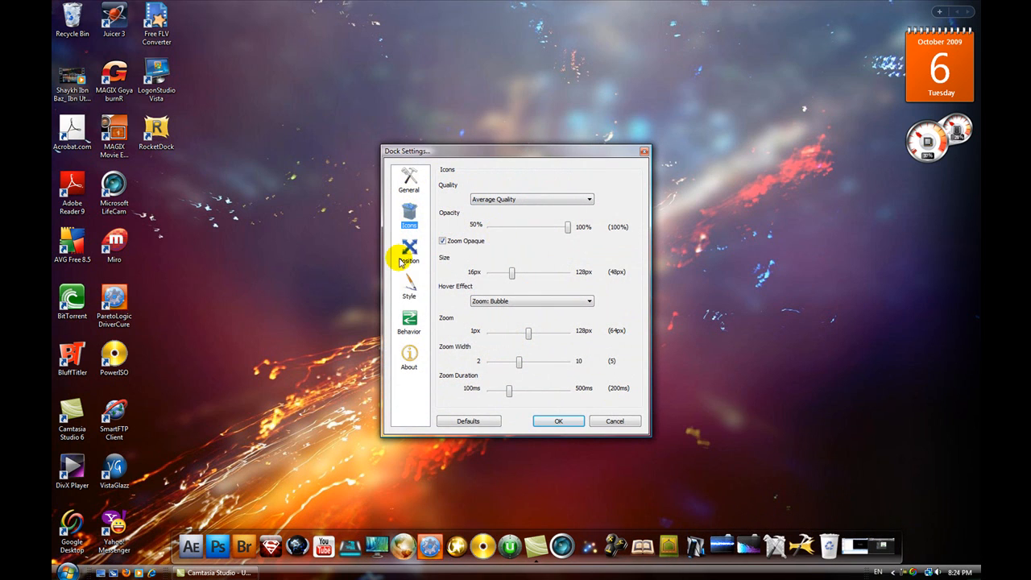
Set the dock theme to VistaBlack in Style settings and confirm with OK.
{"action": "left_click", "coordinate": [408, 287]}
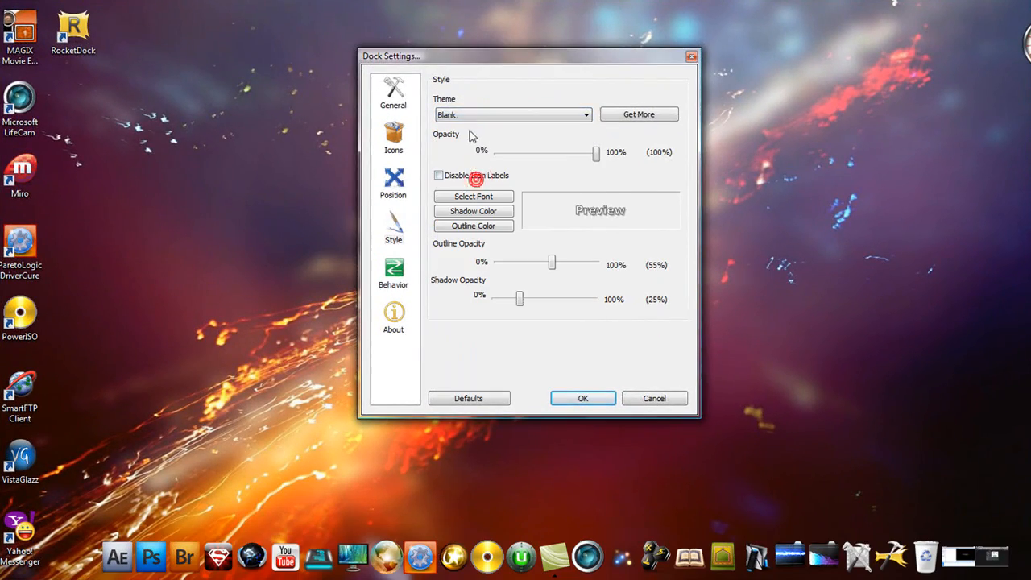
{"action": "left_click", "coordinate": [513, 114]}
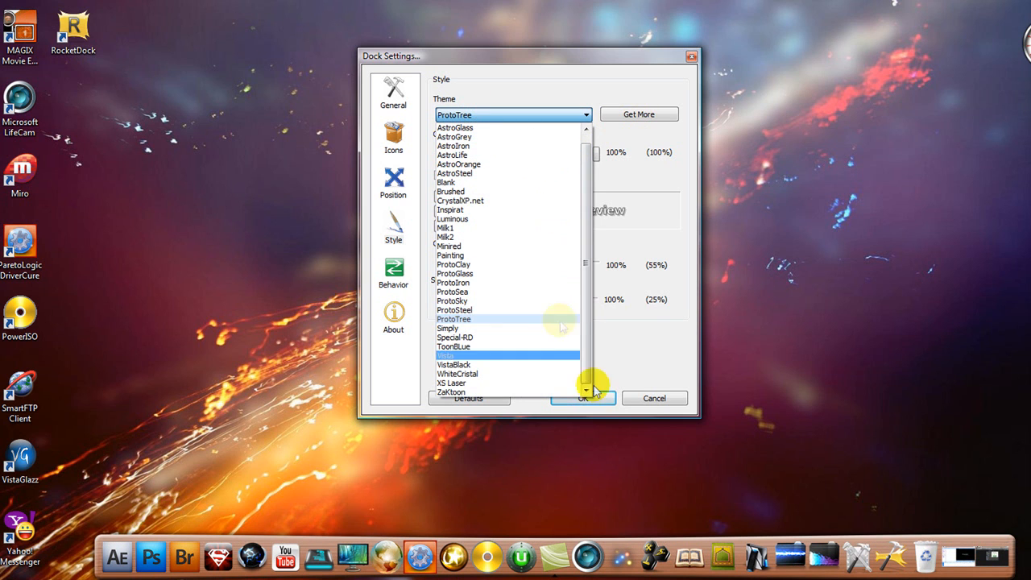
{"action": "left_click", "coordinate": [457, 373]}
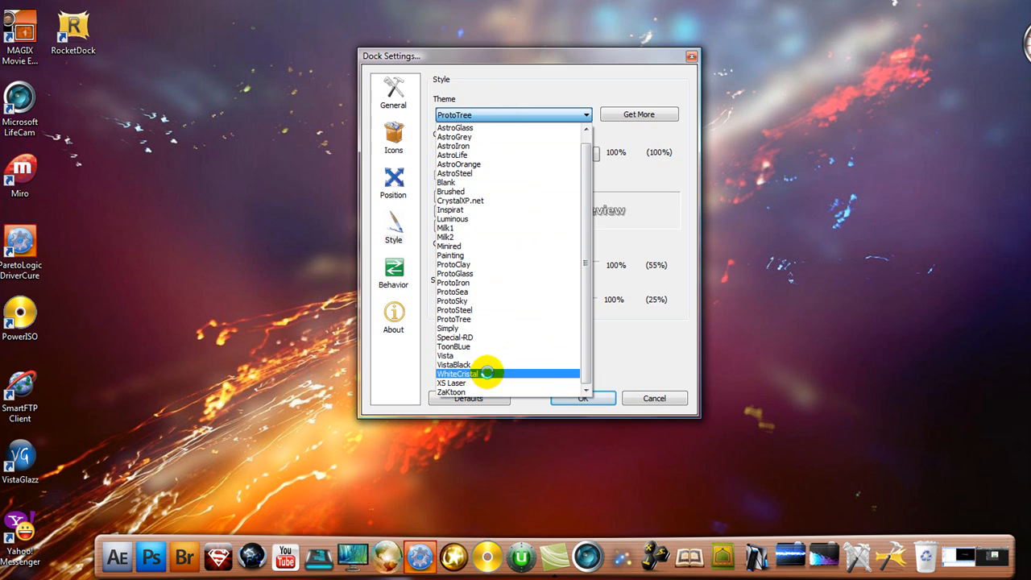
{"action": "left_click", "coordinate": [454, 364]}
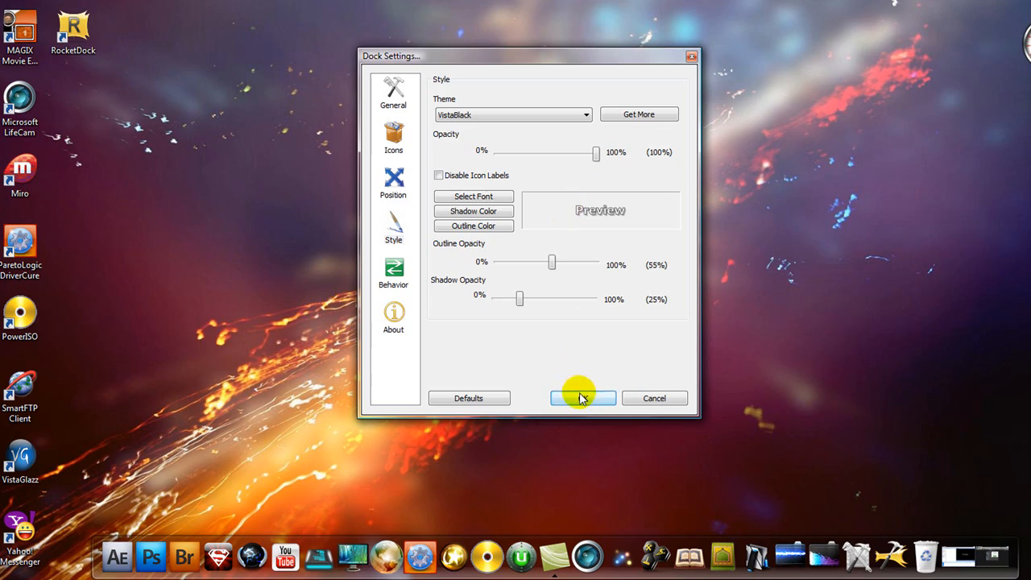
{"action": "left_click", "coordinate": [583, 398]}
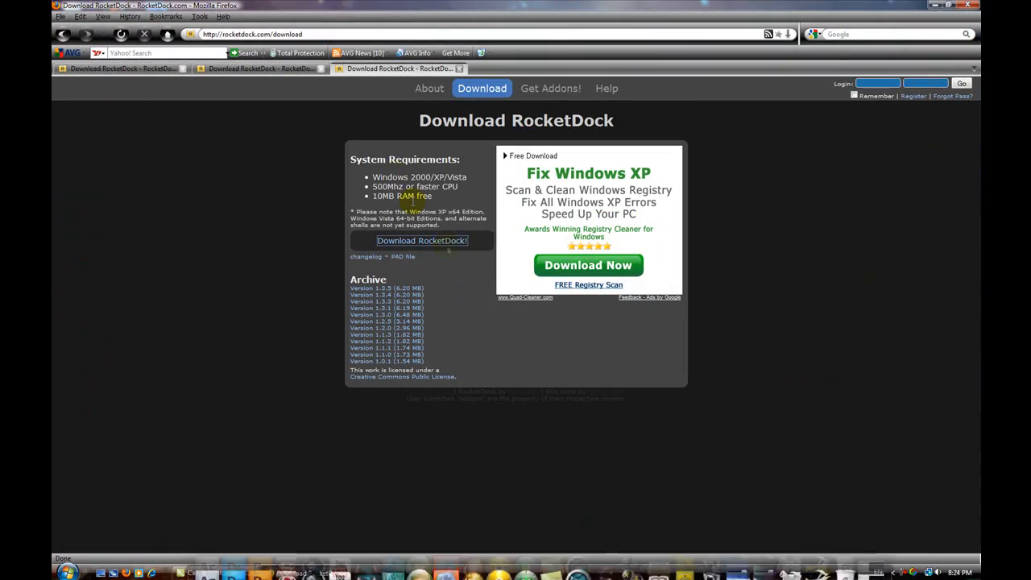
Browse the add-ons site's Skins and Docklets galleries, then return to Icons.
{"action": "left_click", "coordinate": [550, 89]}
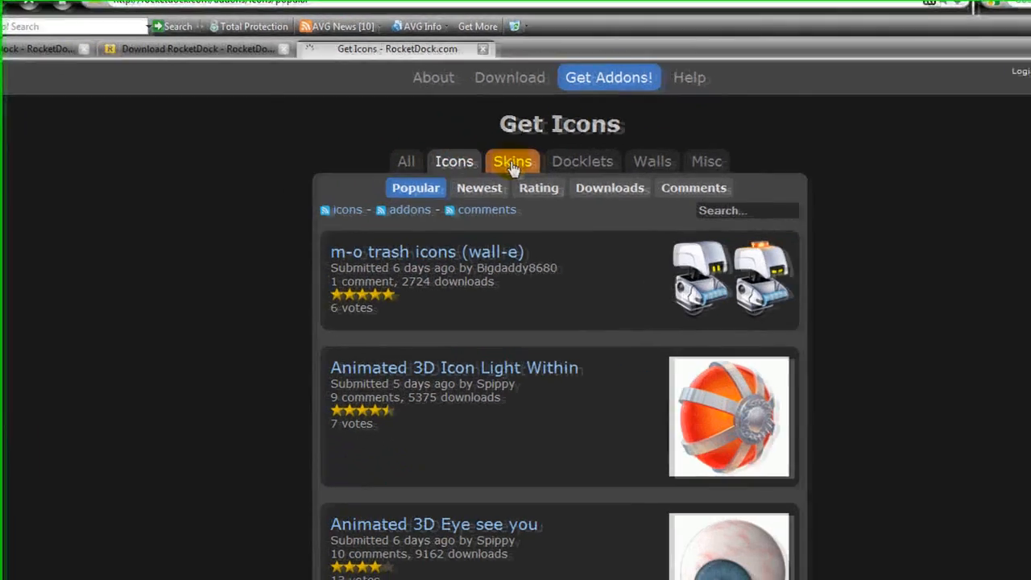
{"action": "left_click", "coordinate": [450, 159]}
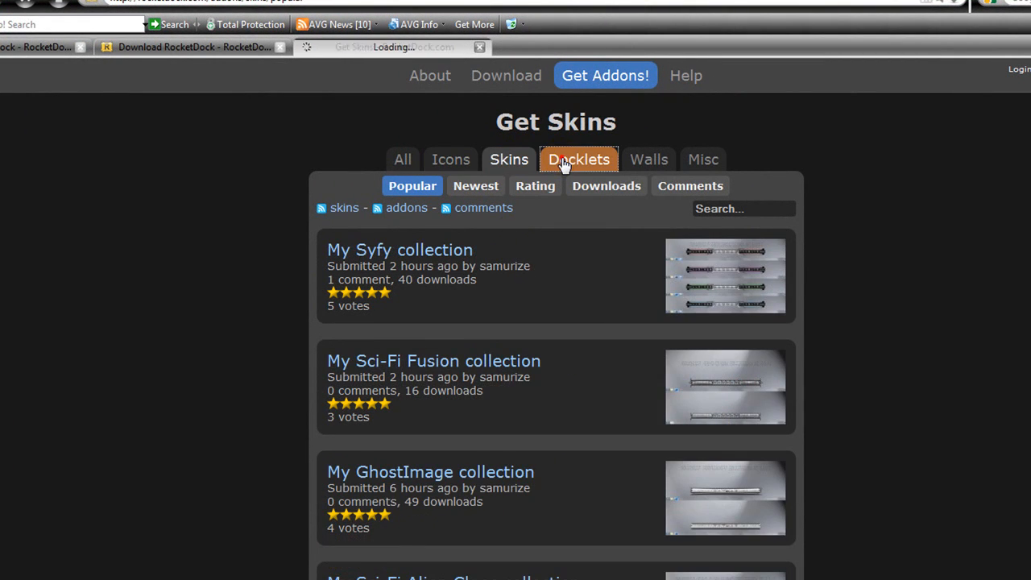
{"action": "left_click", "coordinate": [578, 158]}
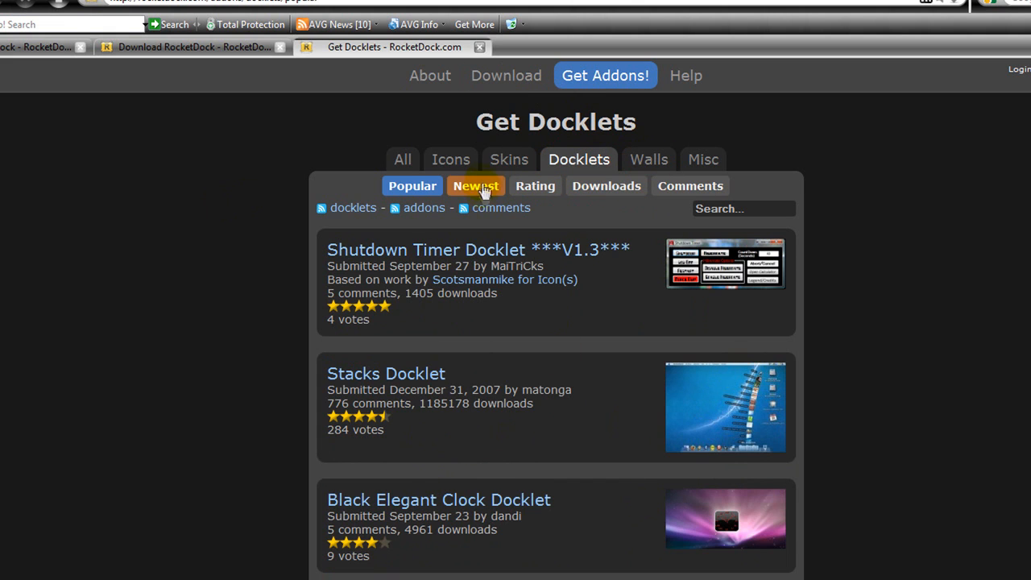
{"action": "left_click", "coordinate": [449, 159]}
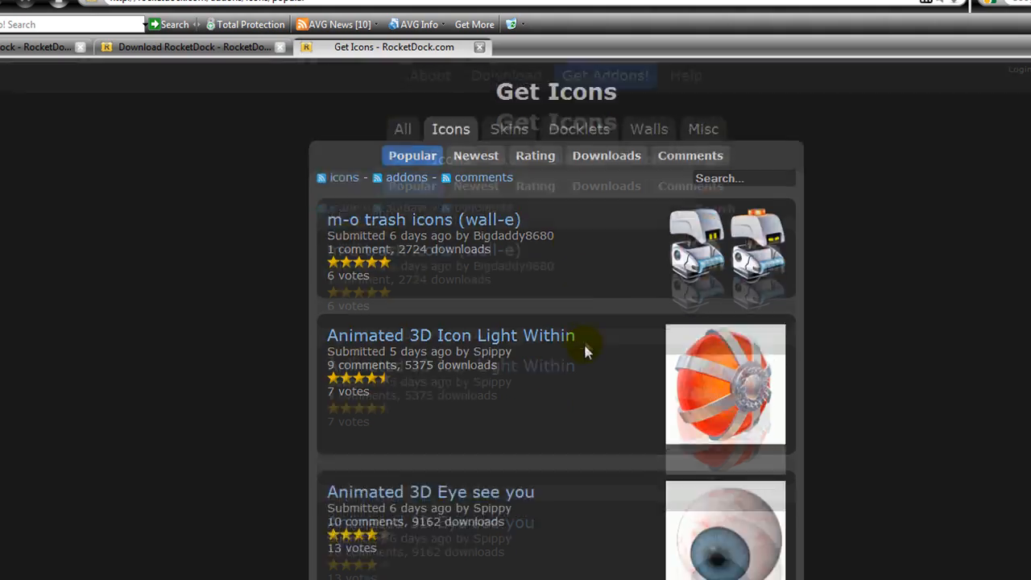
Scroll through the icon gallery to reach the PhotoShop Shinny Icon.
{"action": "scroll", "scroll_direction": "down", "scroll_amount": 3}
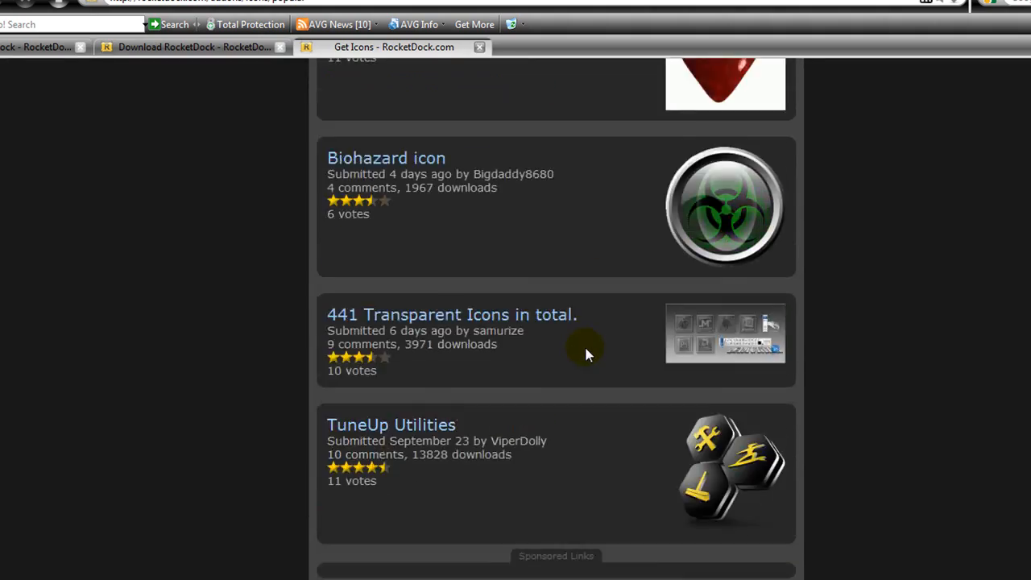
{"action": "scroll", "scroll_direction": "down", "scroll_amount": 3}
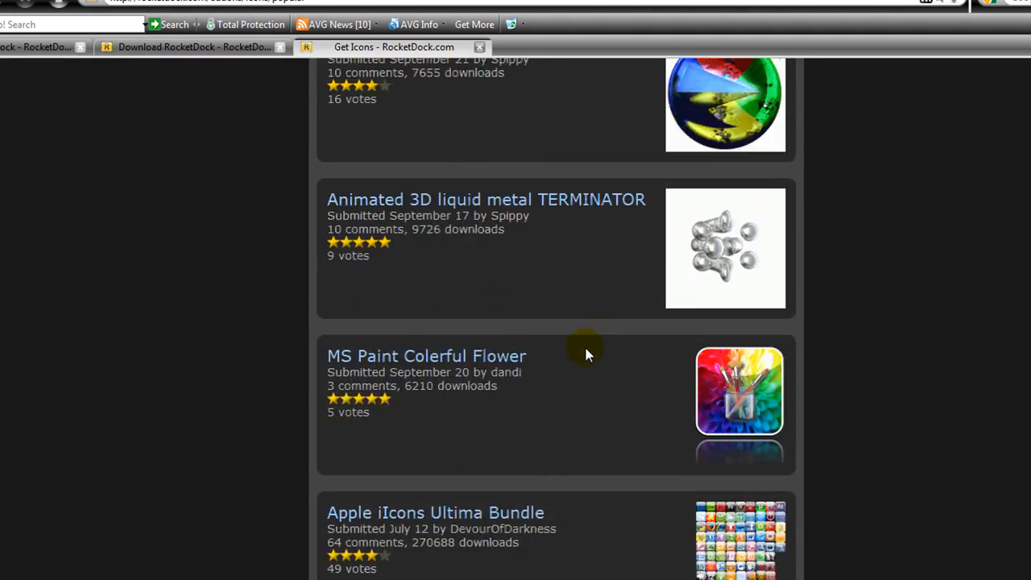
{"action": "scroll", "scroll_direction": "down", "scroll_amount": 3}
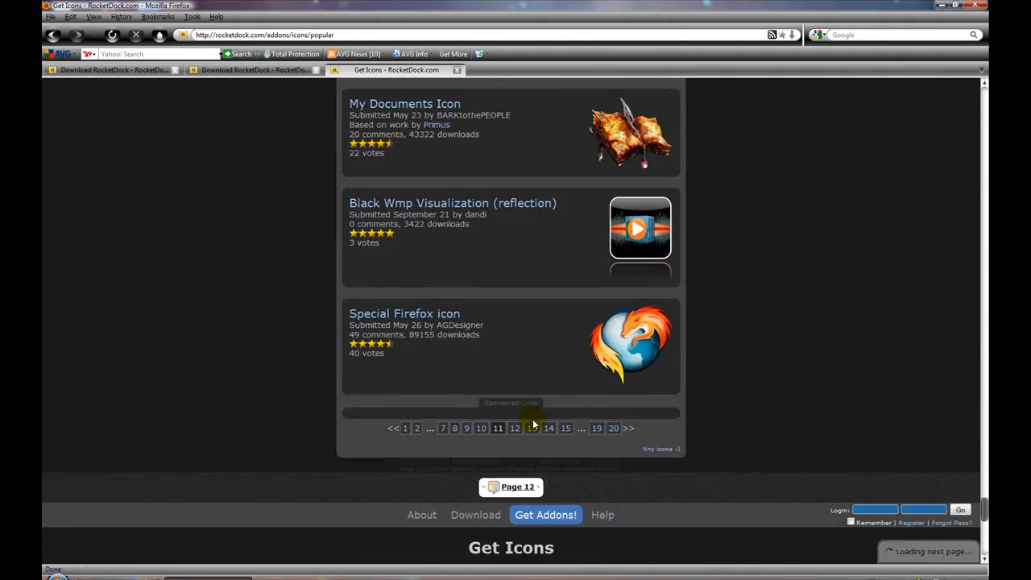
{"action": "scroll", "scroll_direction": "down", "scroll_amount": 3}
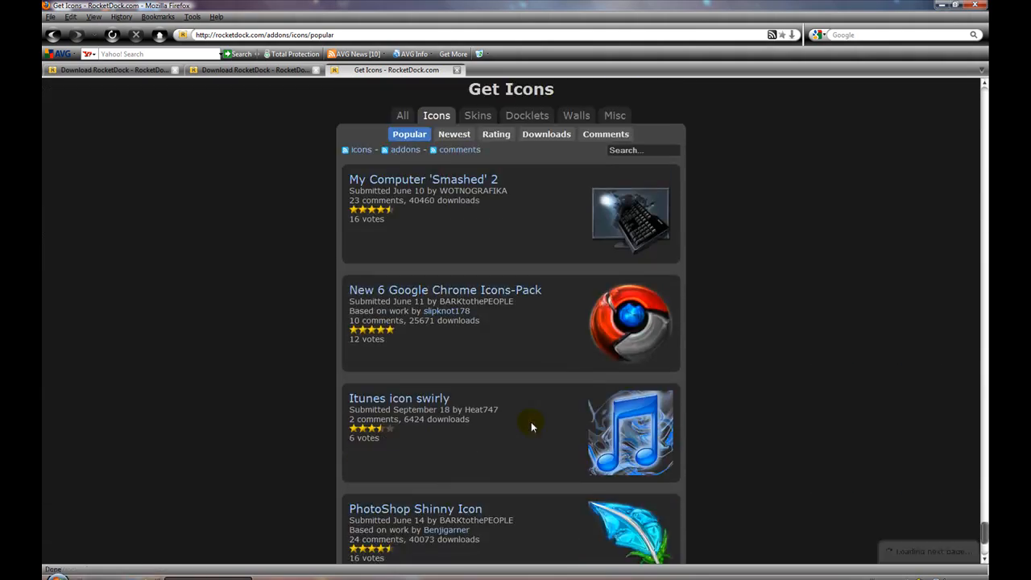
{"action": "scroll", "scroll_direction": "down", "scroll_amount": 3}
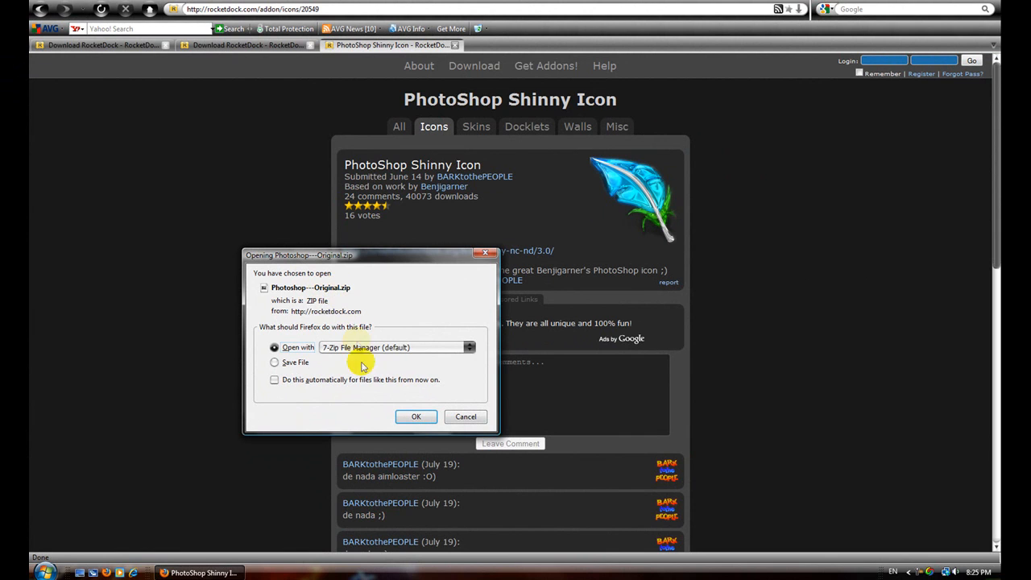
{"action": "mouse_move", "coordinate": [383, 366]}
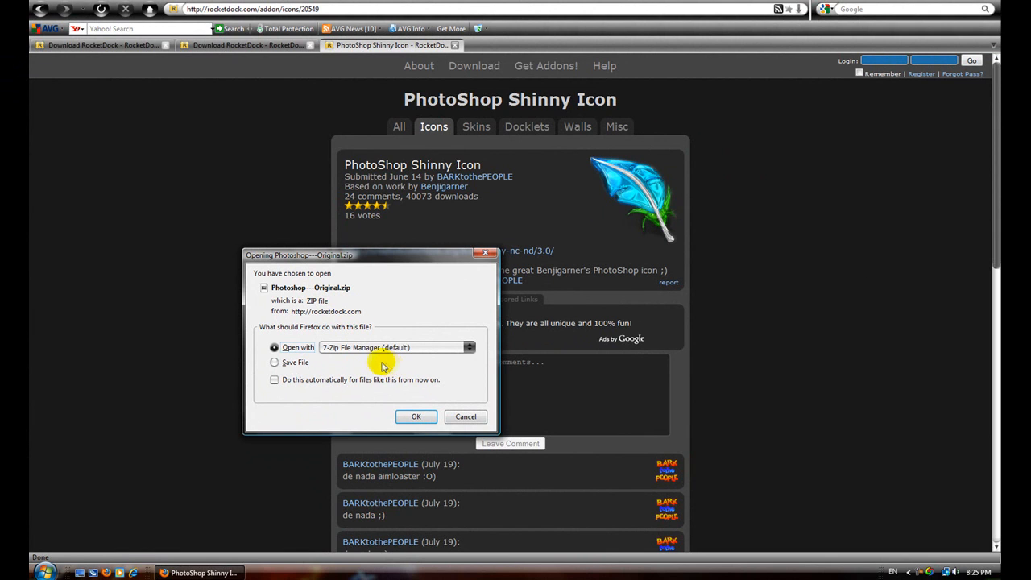
Open the downloaded ZIP in 7-Zip File Manager and select Photoshop - Original.png.
{"action": "left_click", "coordinate": [416, 417]}
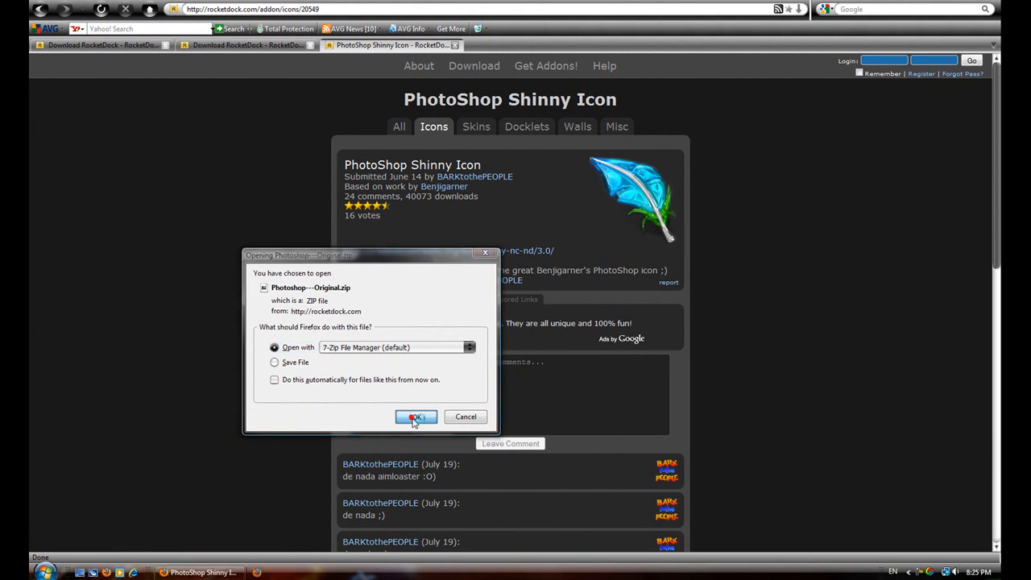
{"action": "left_click", "coordinate": [416, 416]}
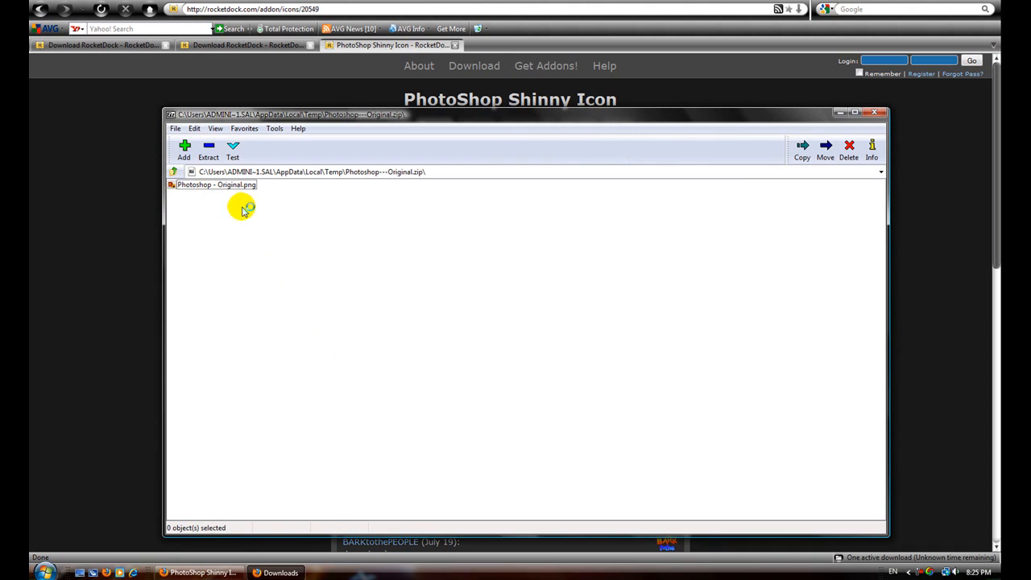
{"action": "left_click", "coordinate": [216, 184]}
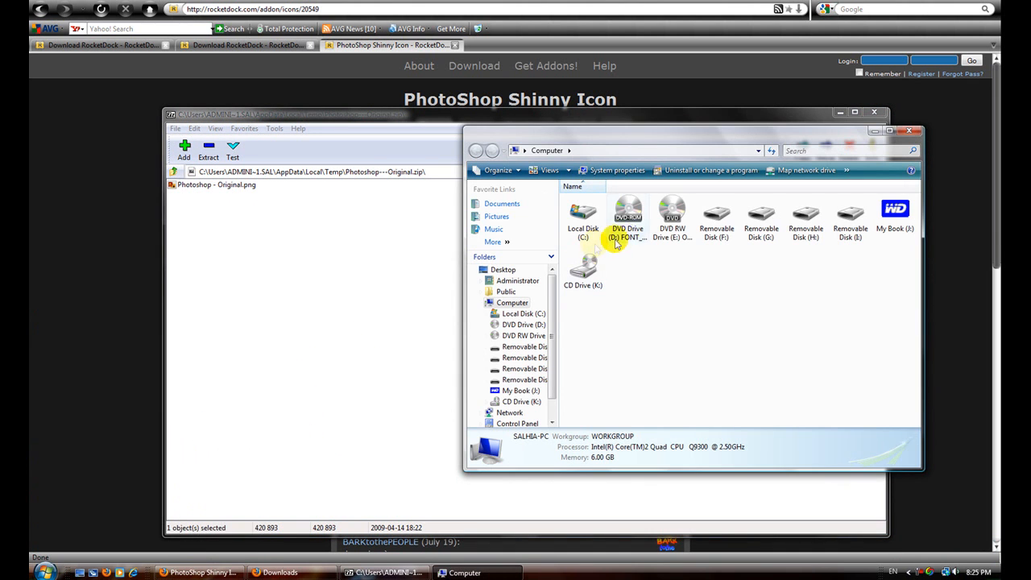
Open Local Disk (C:) and scroll toward Program Files (x86).
{"action": "double_click", "coordinate": [583, 217]}
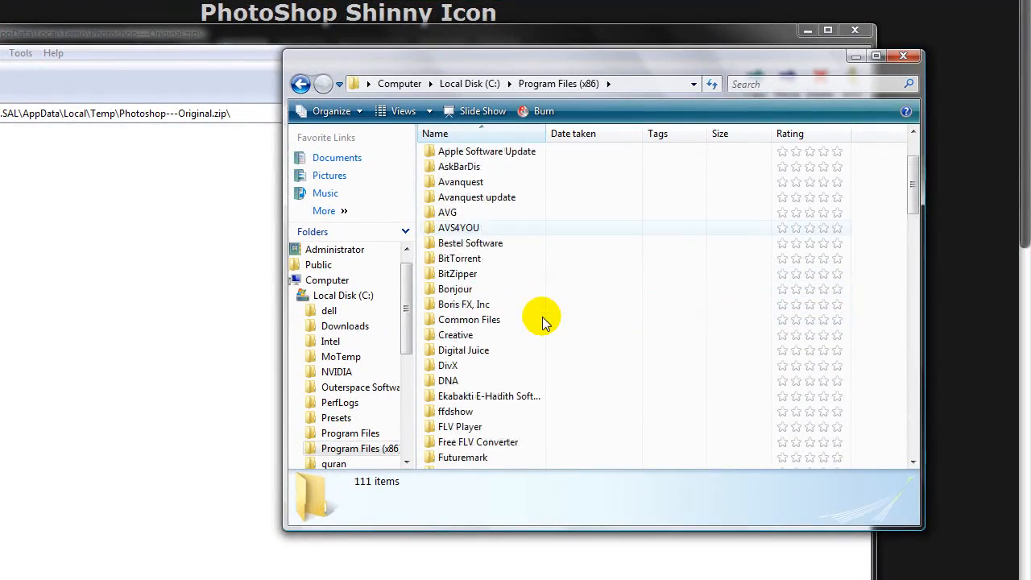
{"action": "scroll", "scroll_direction": "down", "scroll_amount": 3}
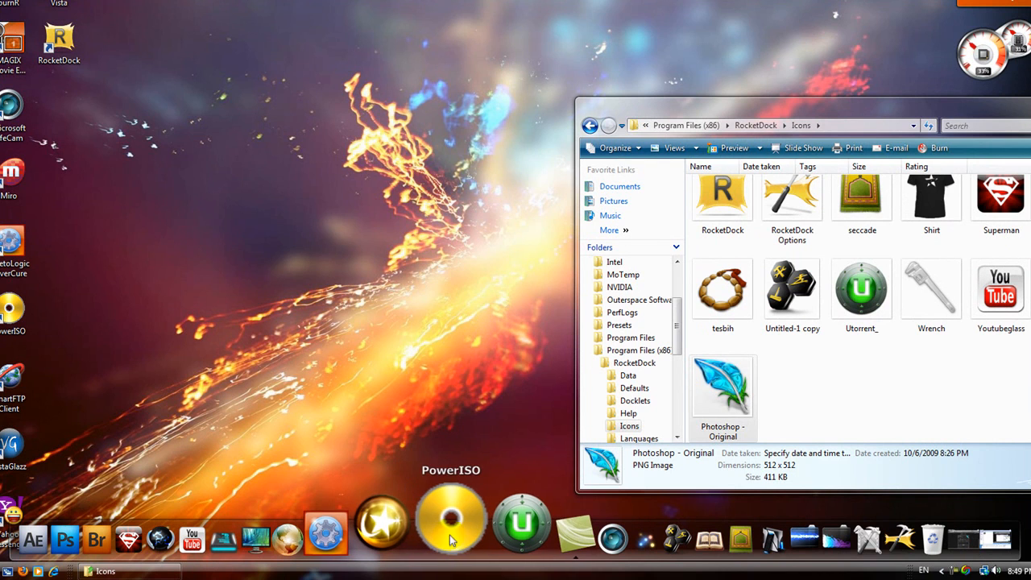
Open the PowerISO dock item's options and scroll to the Photoshop - Original icon.
{"action": "right_click", "coordinate": [451, 519]}
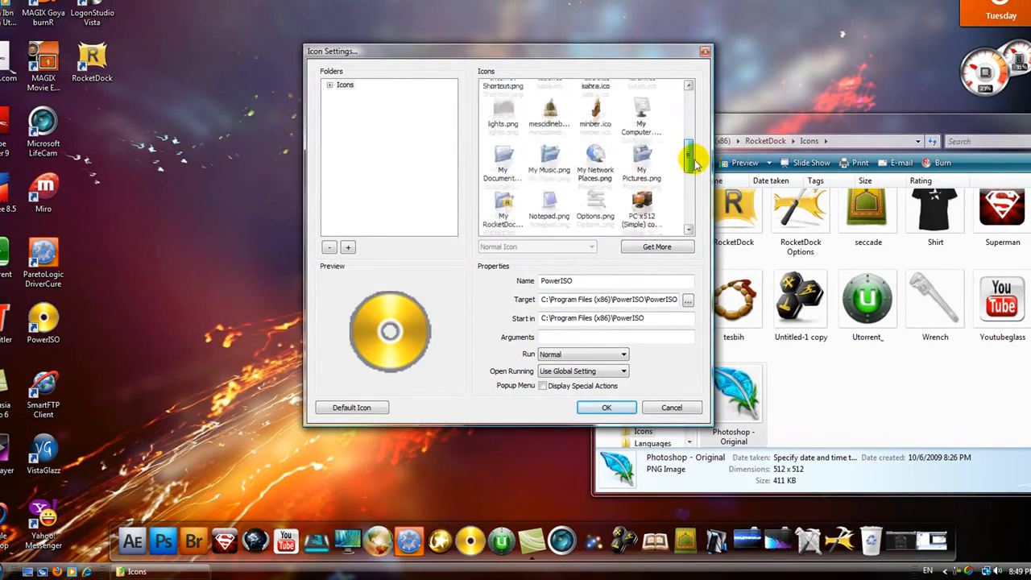
{"action": "scroll", "scroll_direction": "down", "scroll_amount": 3}
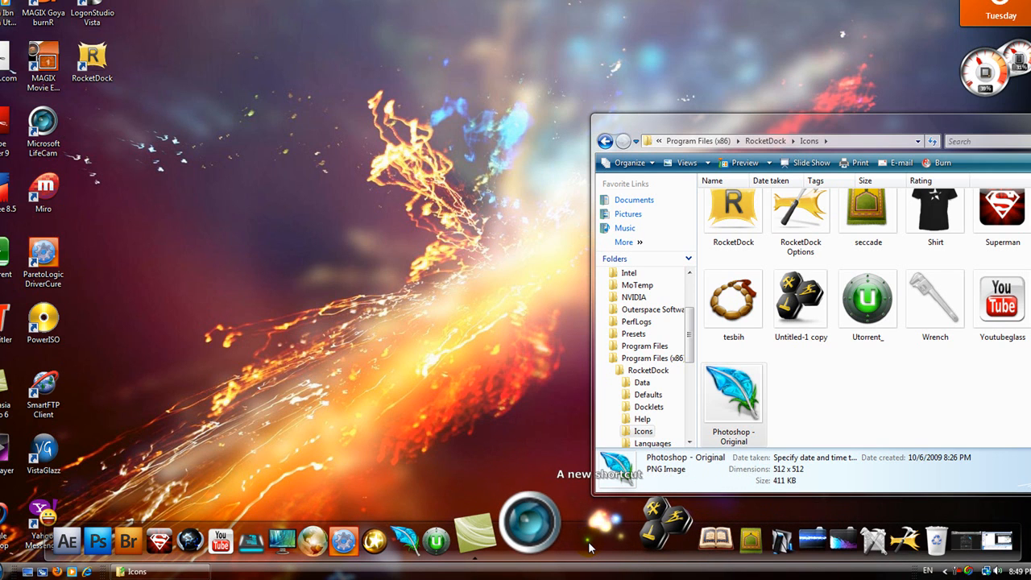
{"action": "mouse_move", "coordinate": [600, 539]}
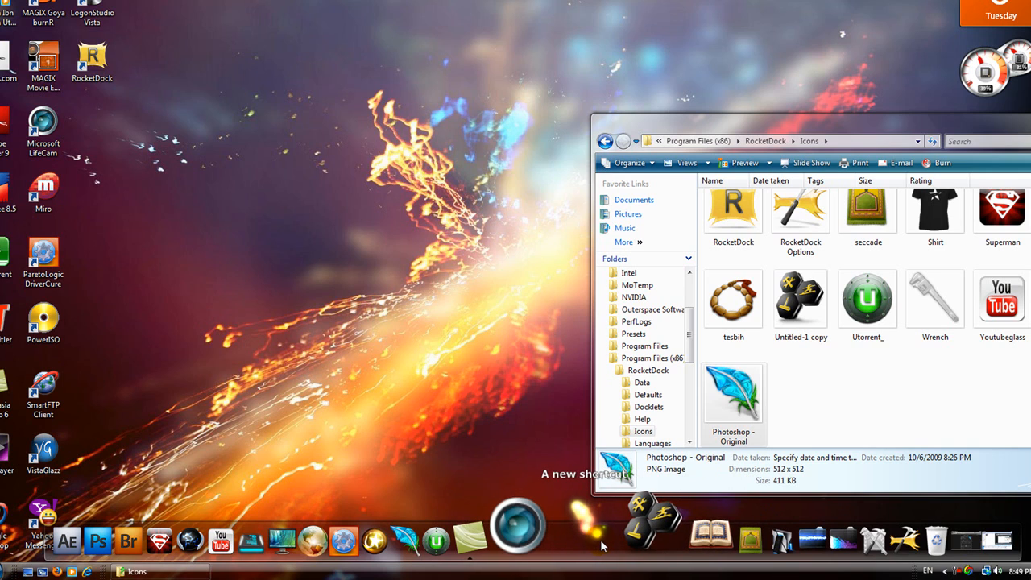